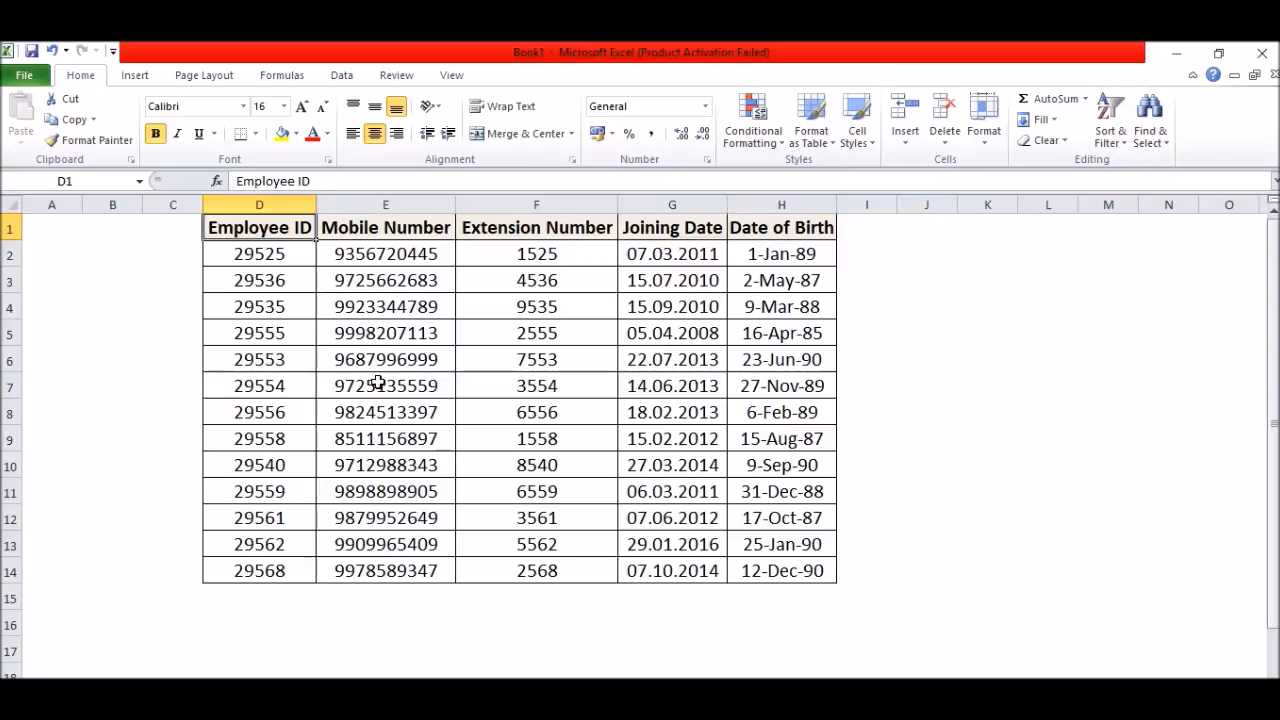
mouse_move(390, 363)
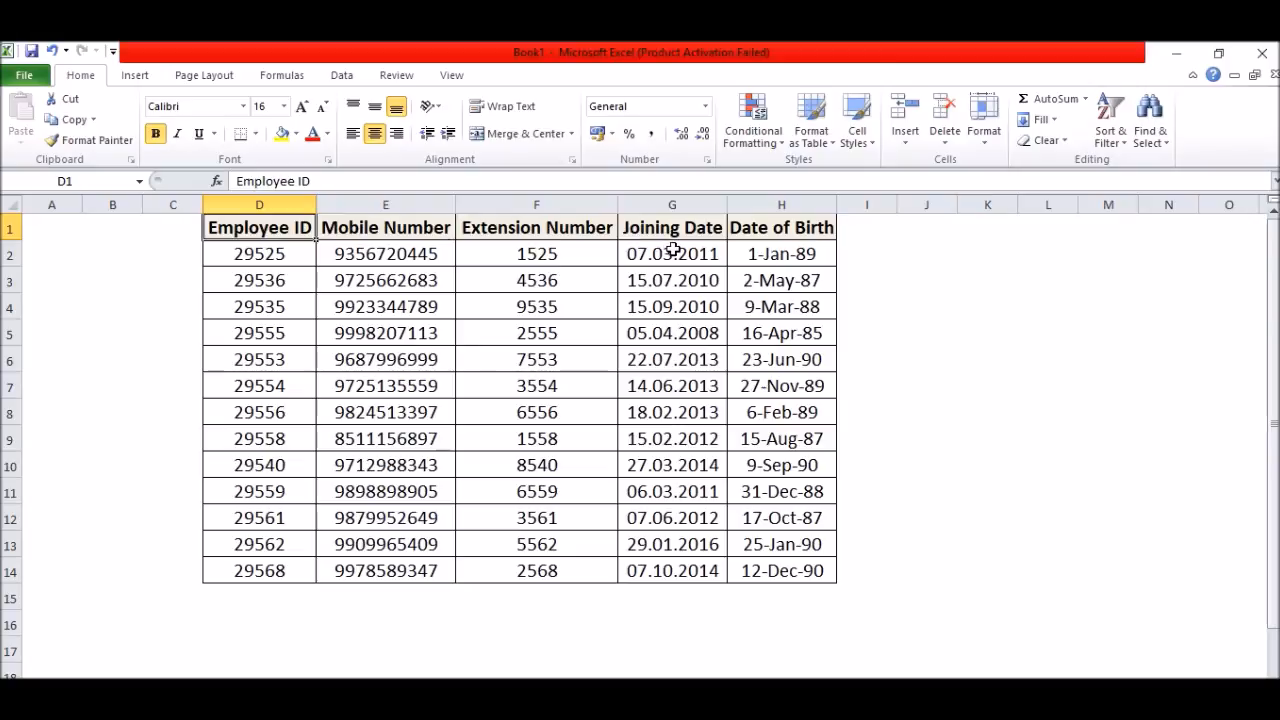
mouse_move(727, 207)
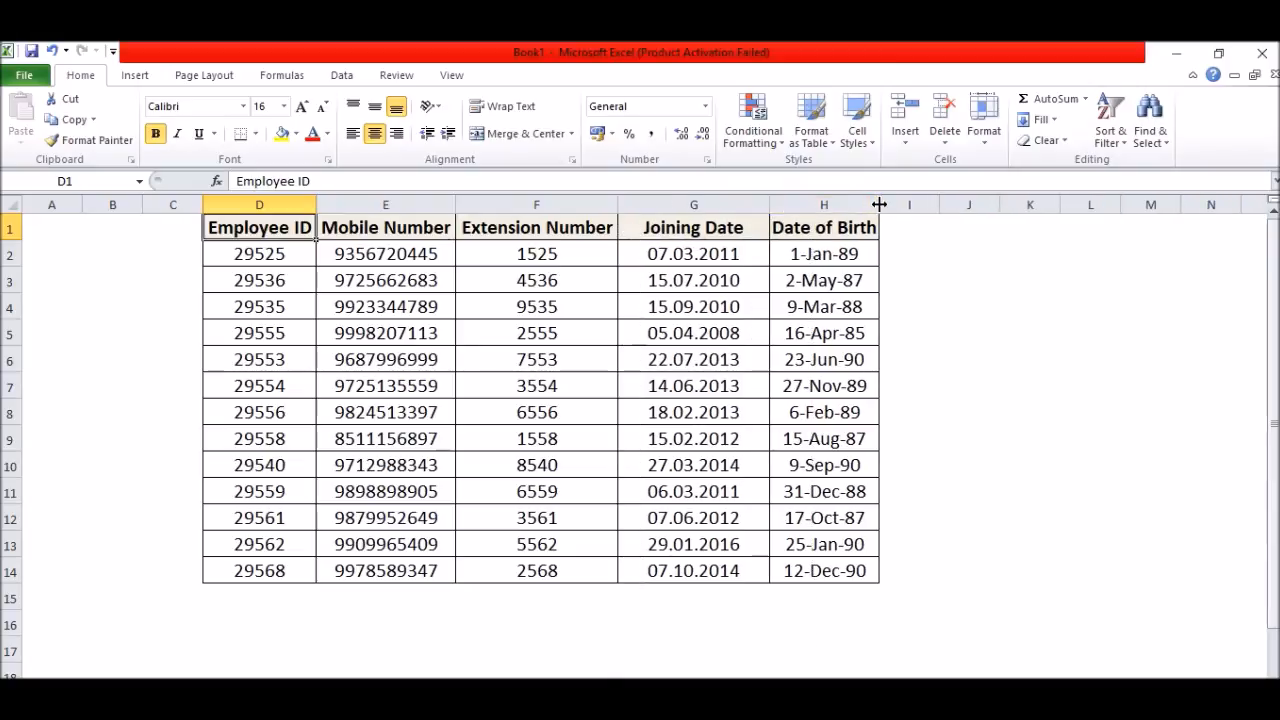
- Widen the Date of Birth column, then inspect the stored birth date and joining date values
left_click_drag(879, 204, 931, 204)
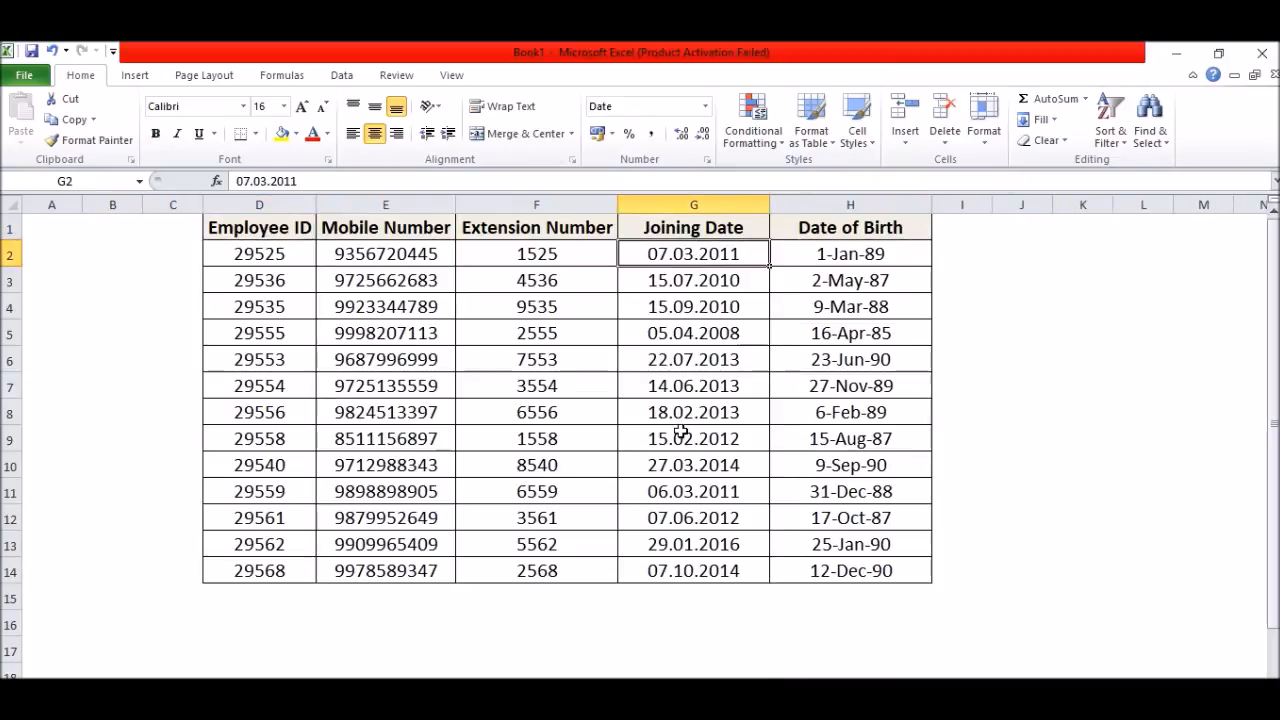
left_click(850, 253)
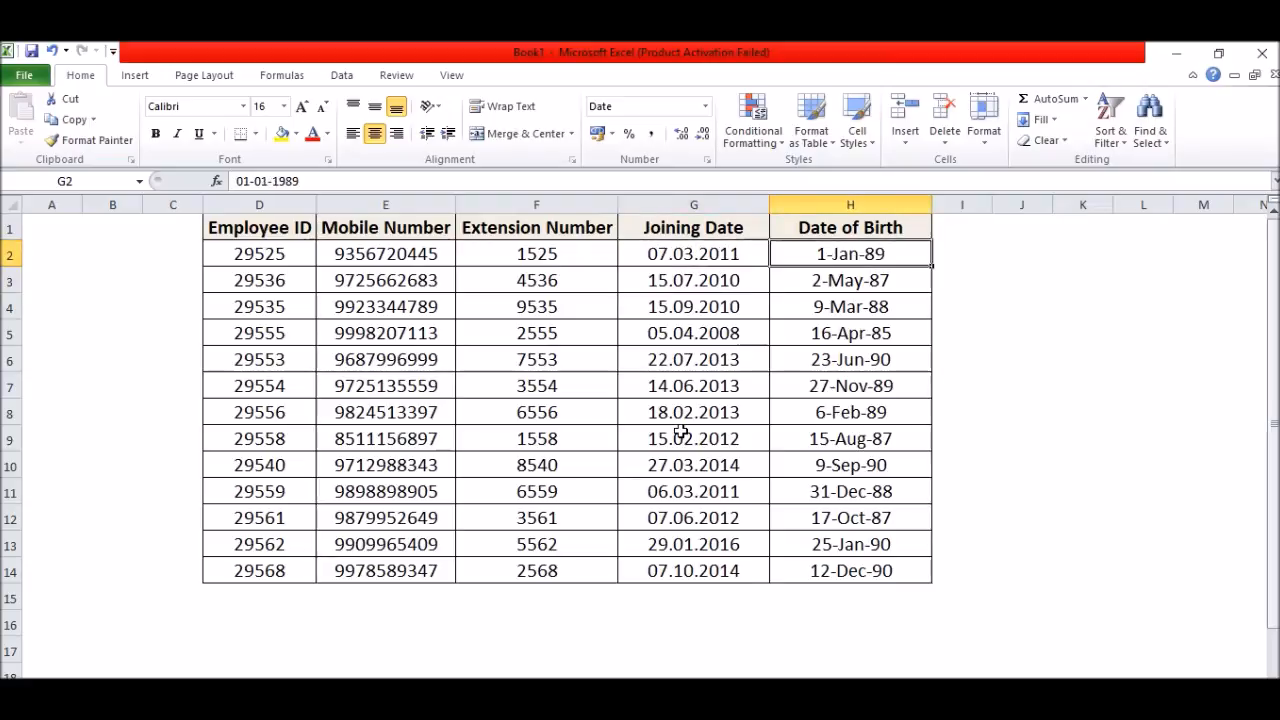
left_click(693, 253)
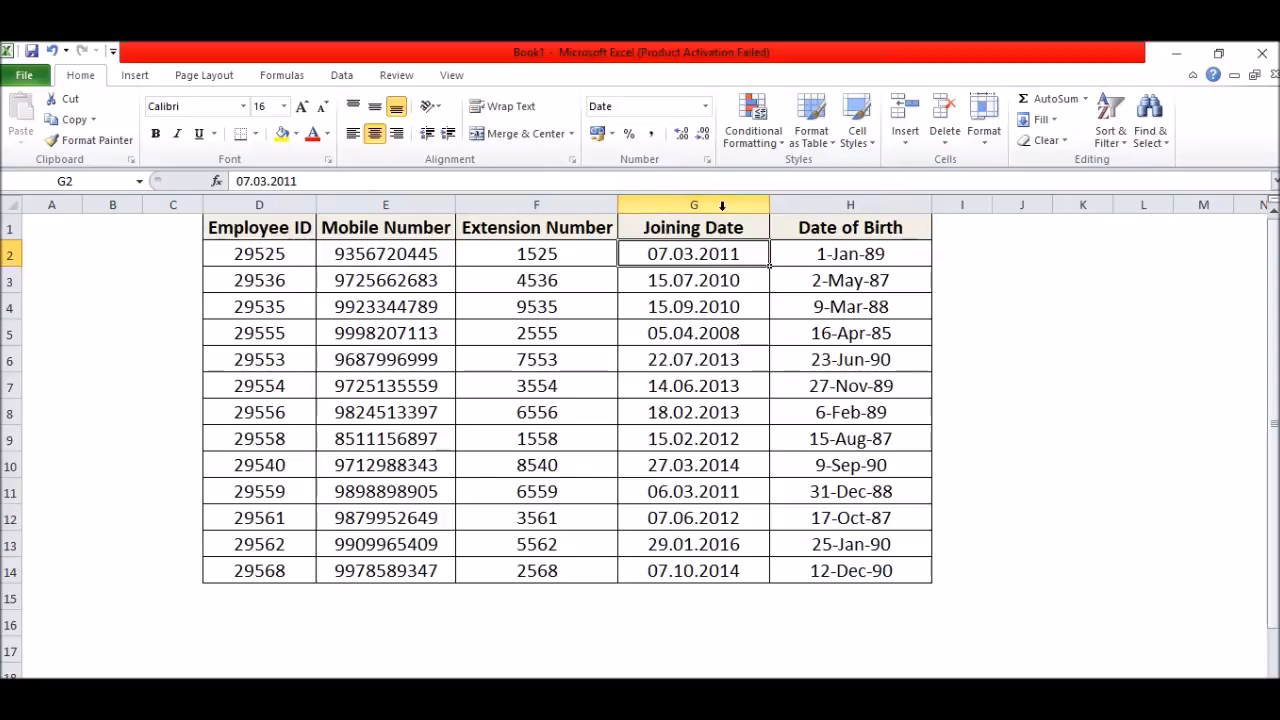
left_click(693, 204)
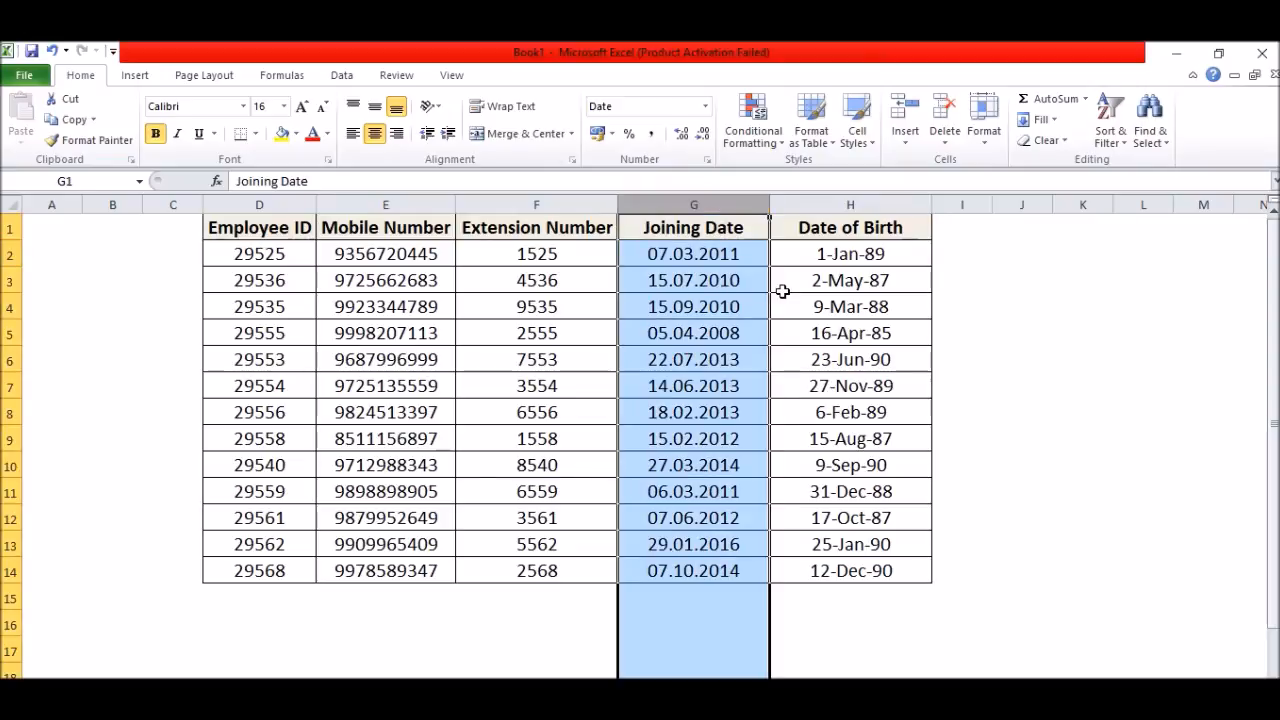
left_click(850, 280)
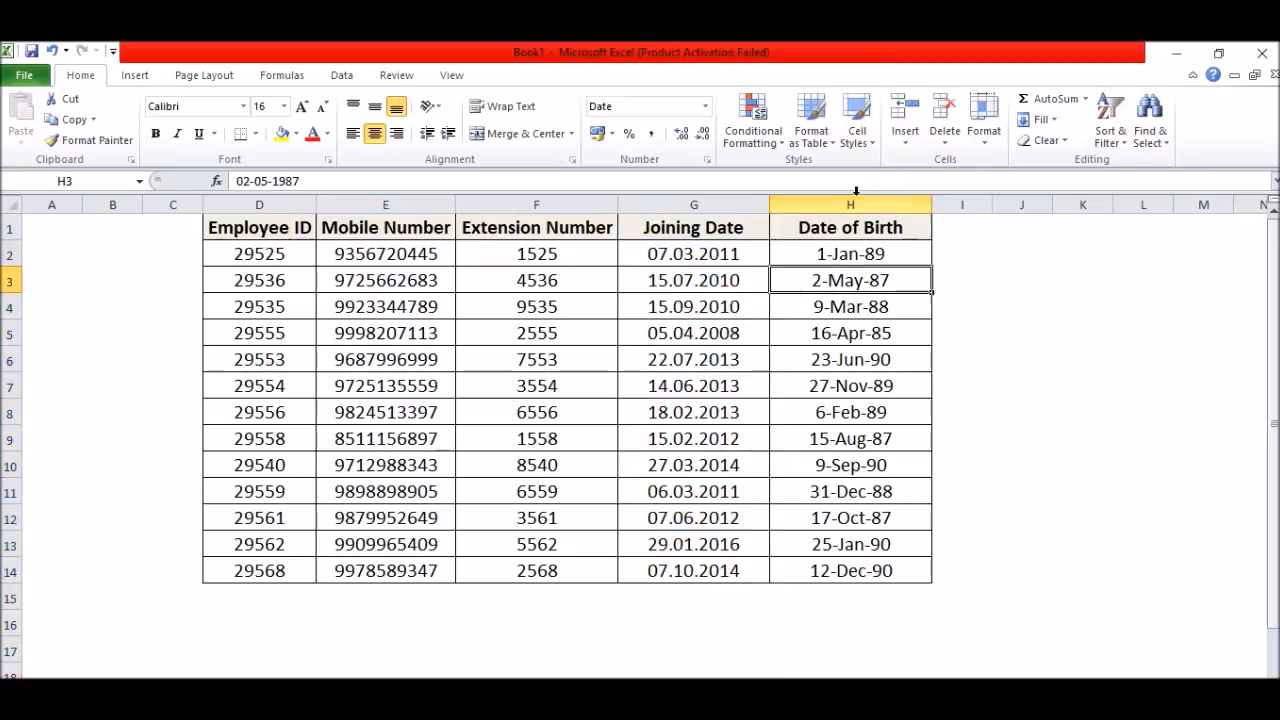
left_click(850, 204)
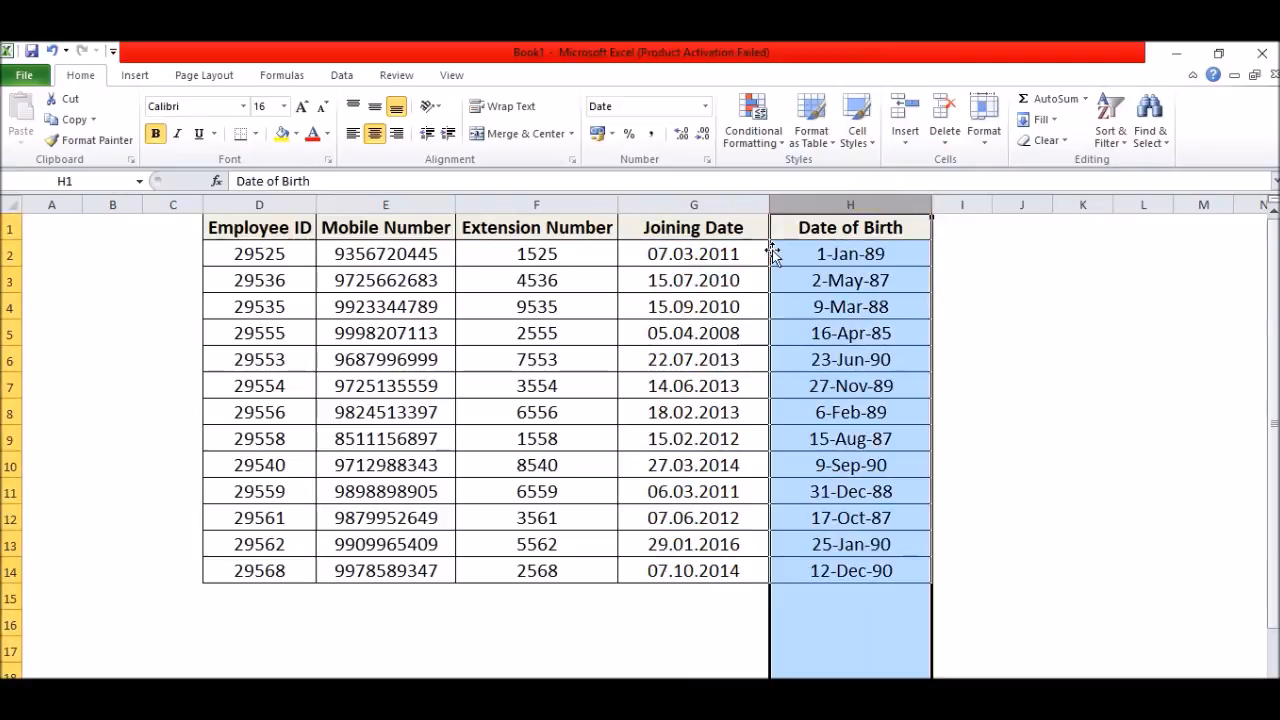
left_click(693, 253)
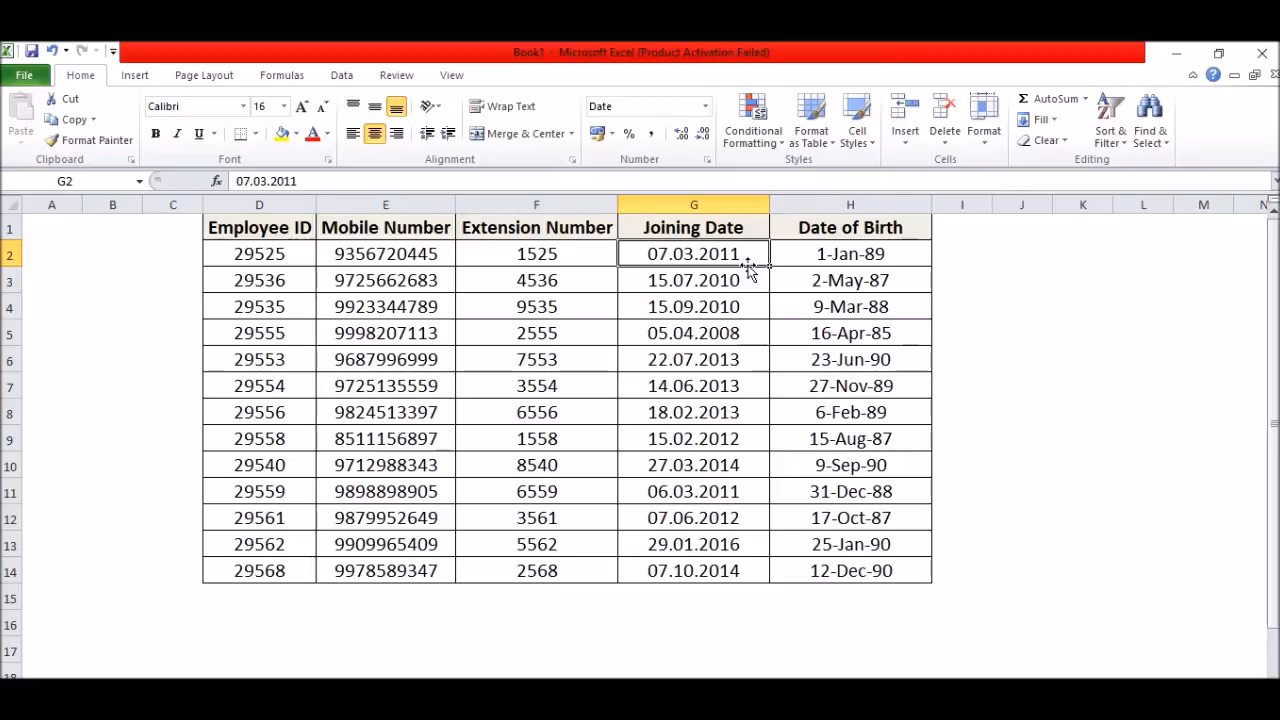
mouse_move(840, 280)
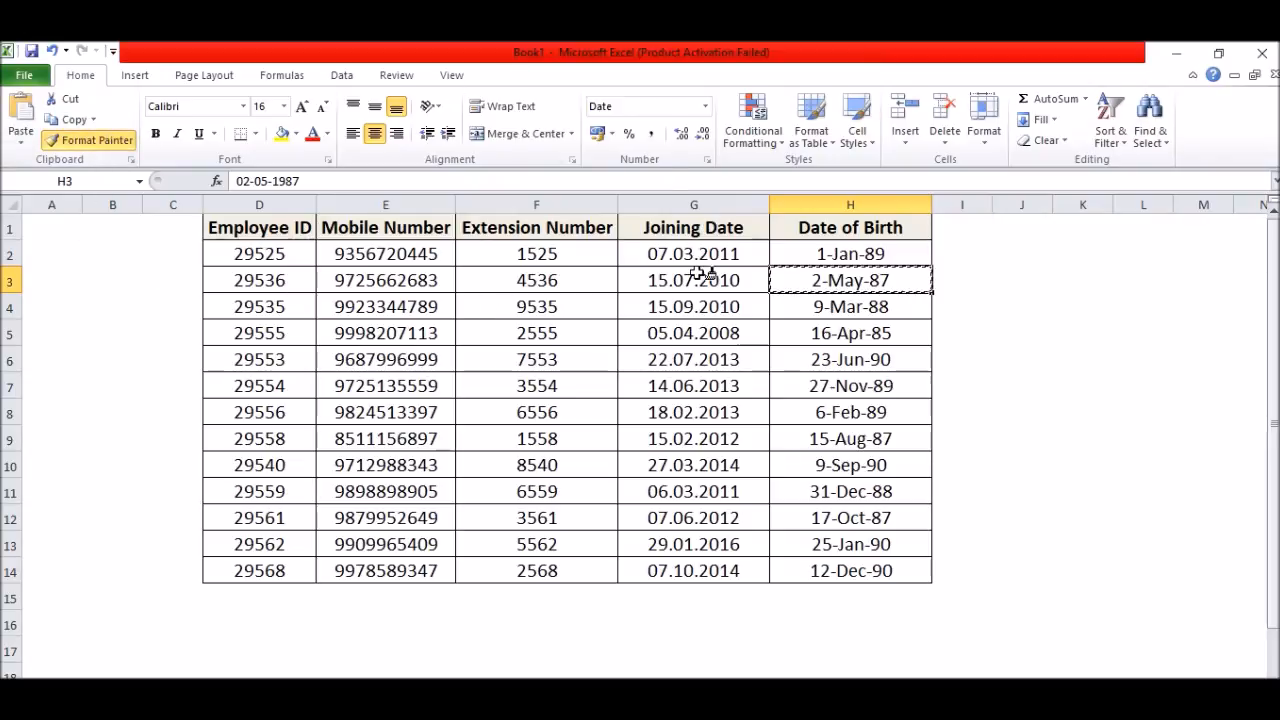
left_click(693, 279)
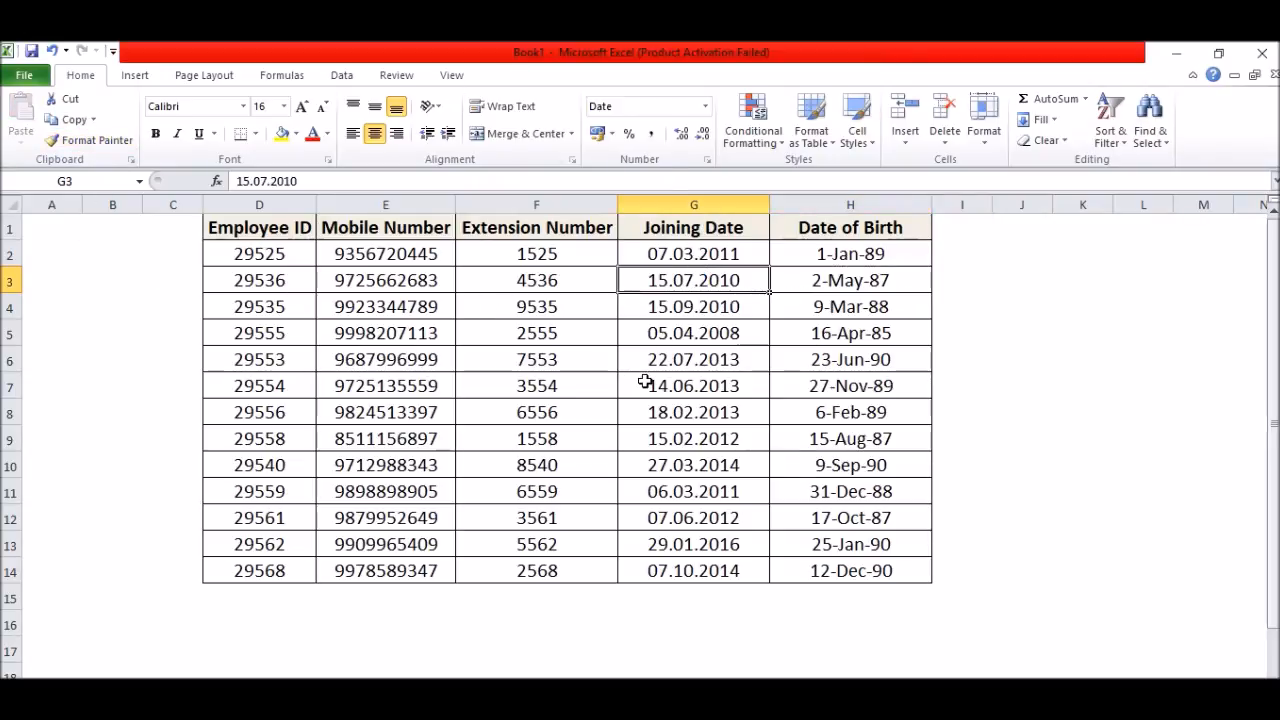
mouse_move(725, 250)
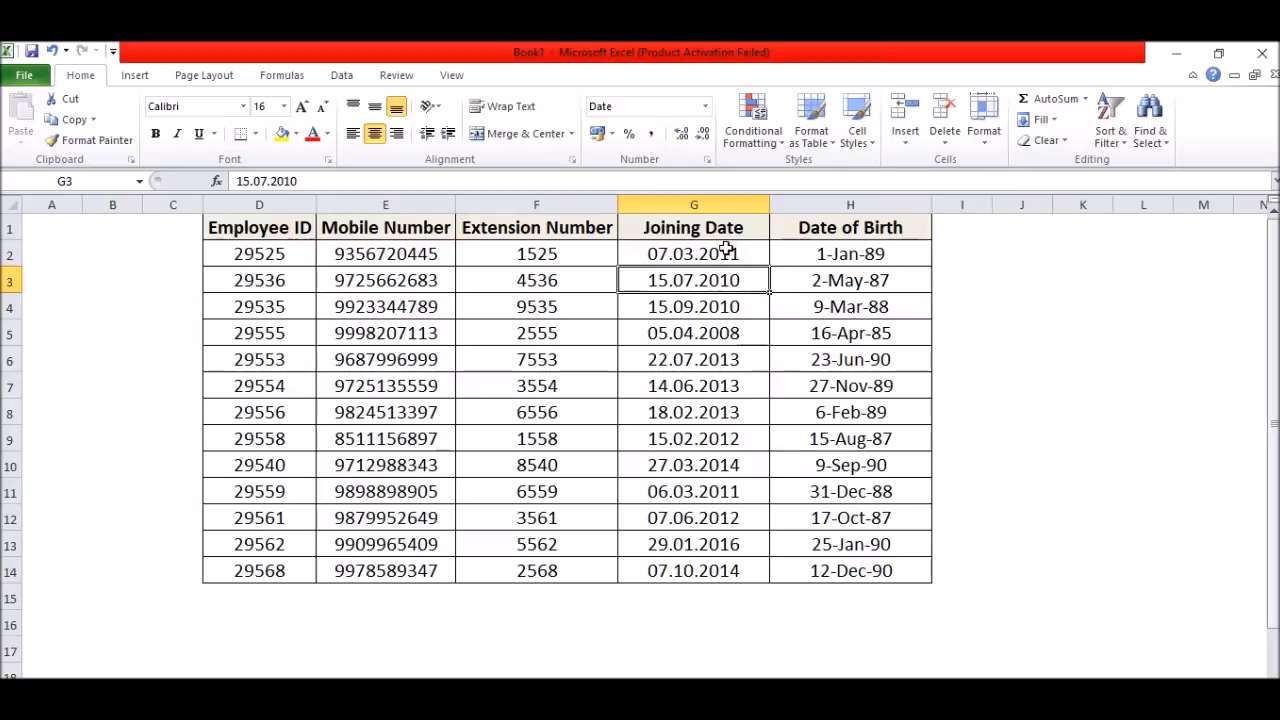
left_click(693, 204)
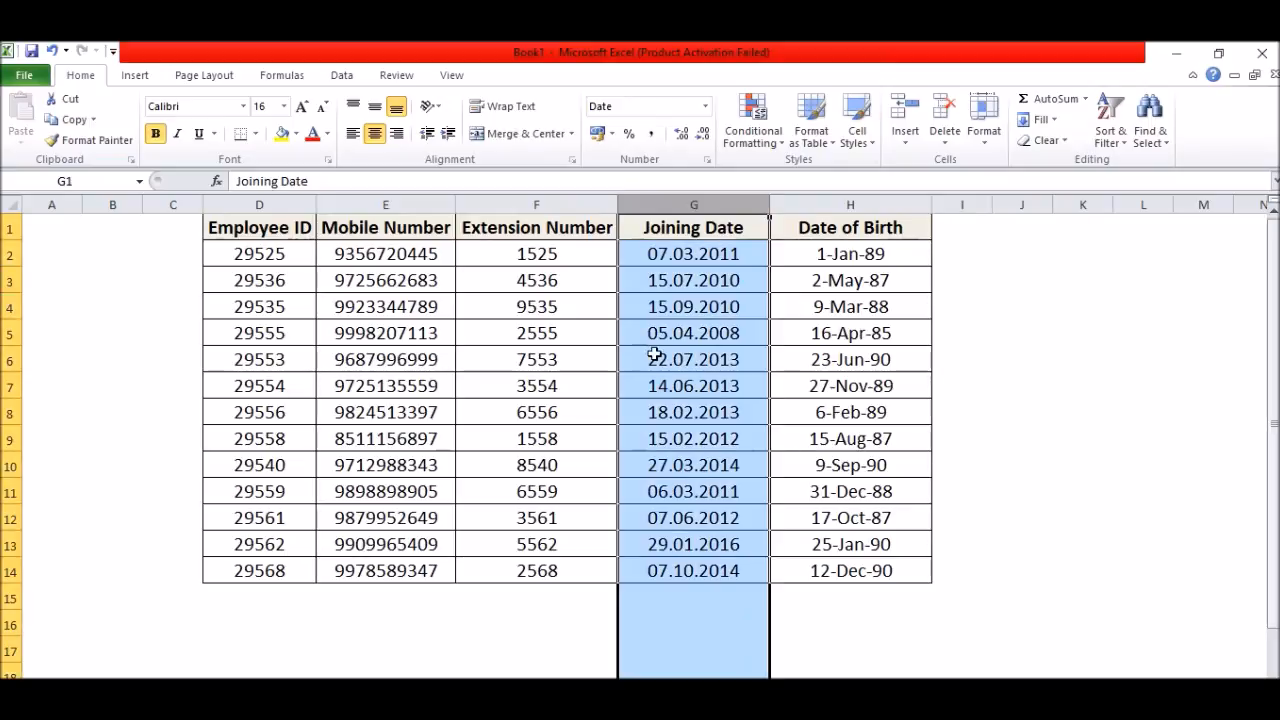
right_click(693, 359)
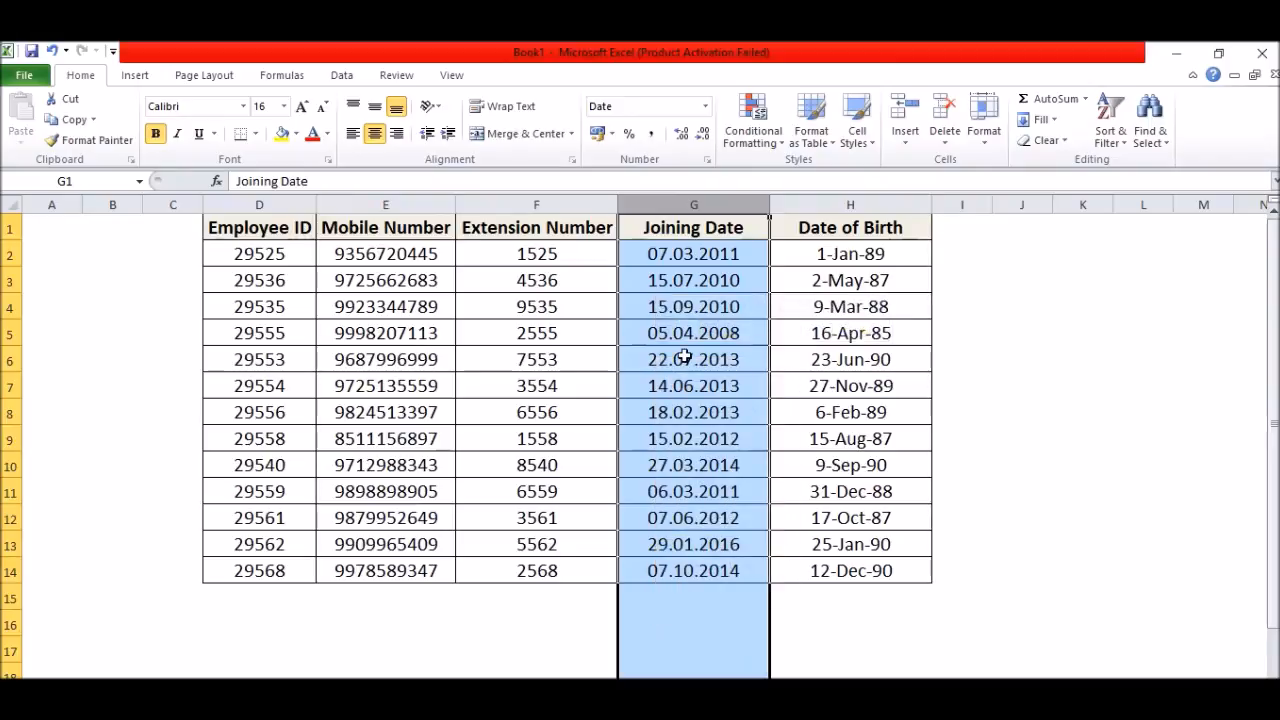
mouse_move(508, 318)
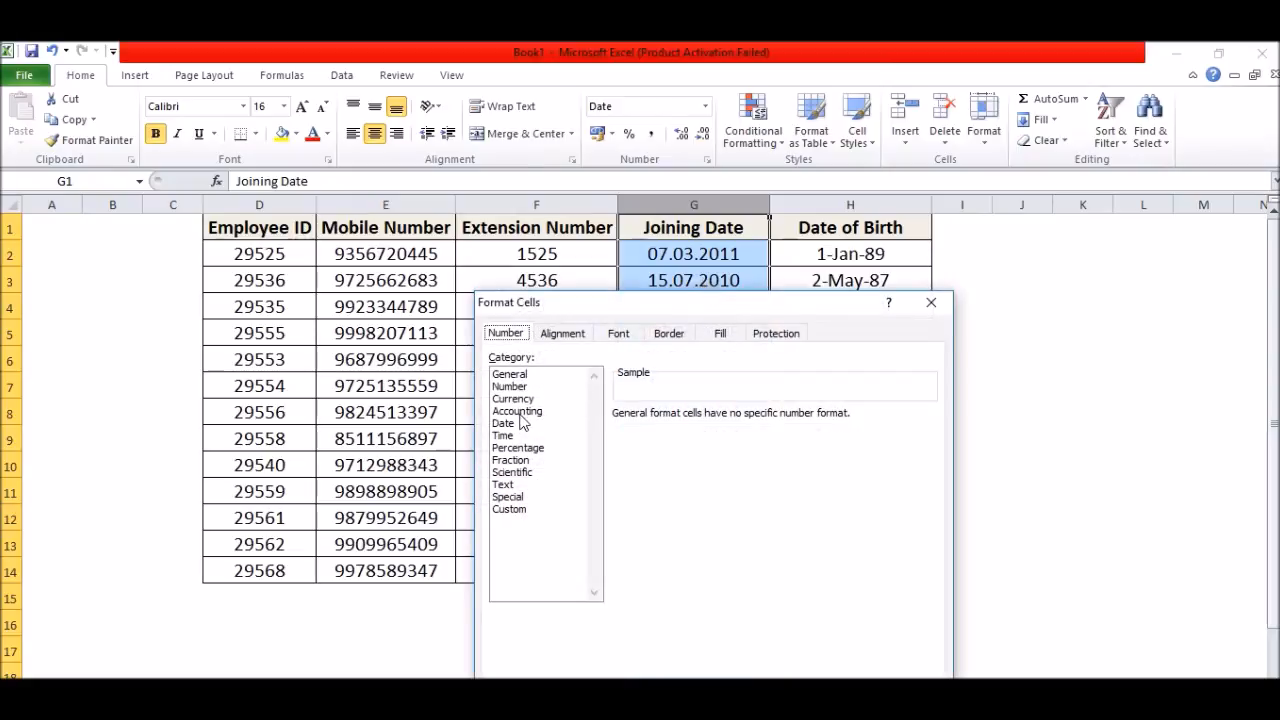
left_click(503, 422)
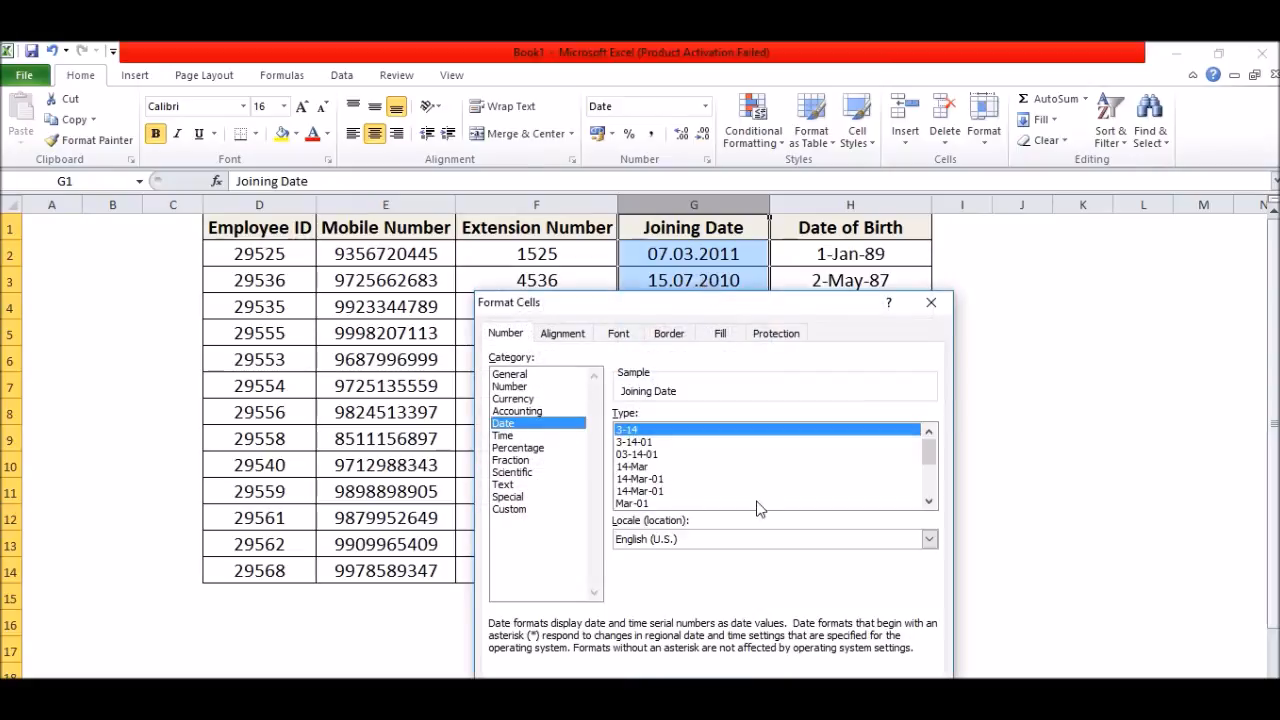
left_click(639, 491)
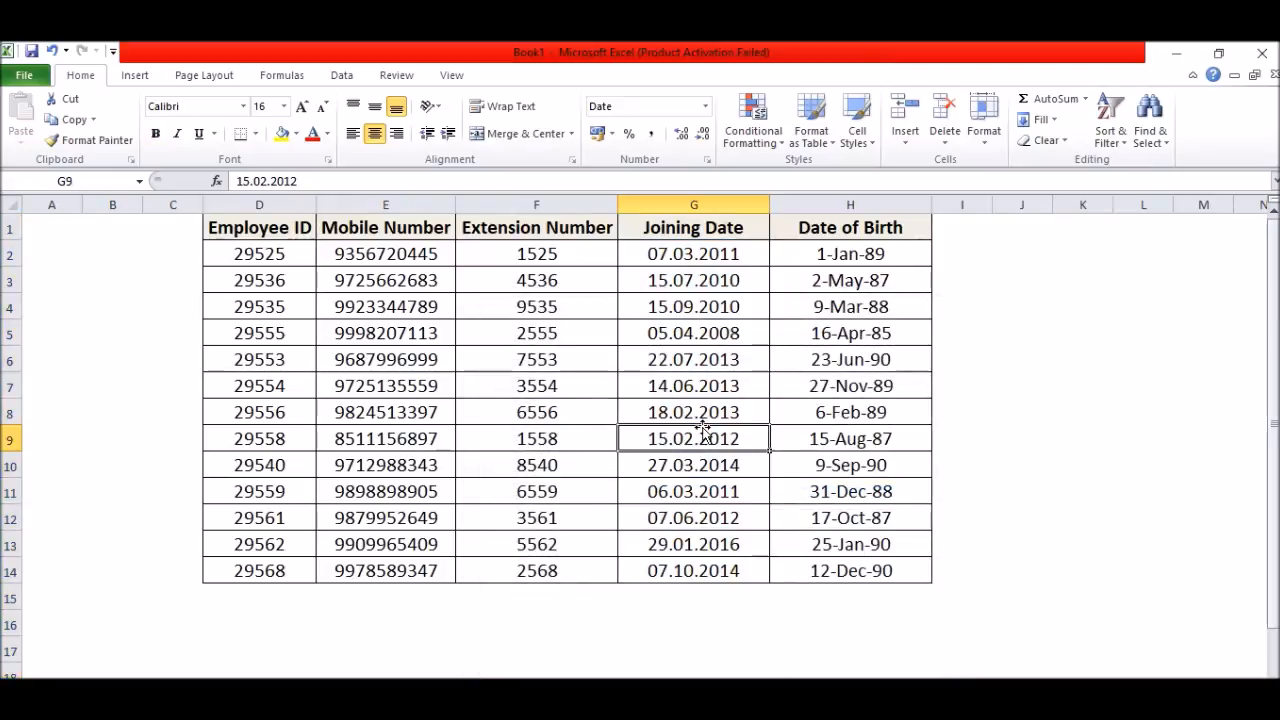
mouse_move(680, 250)
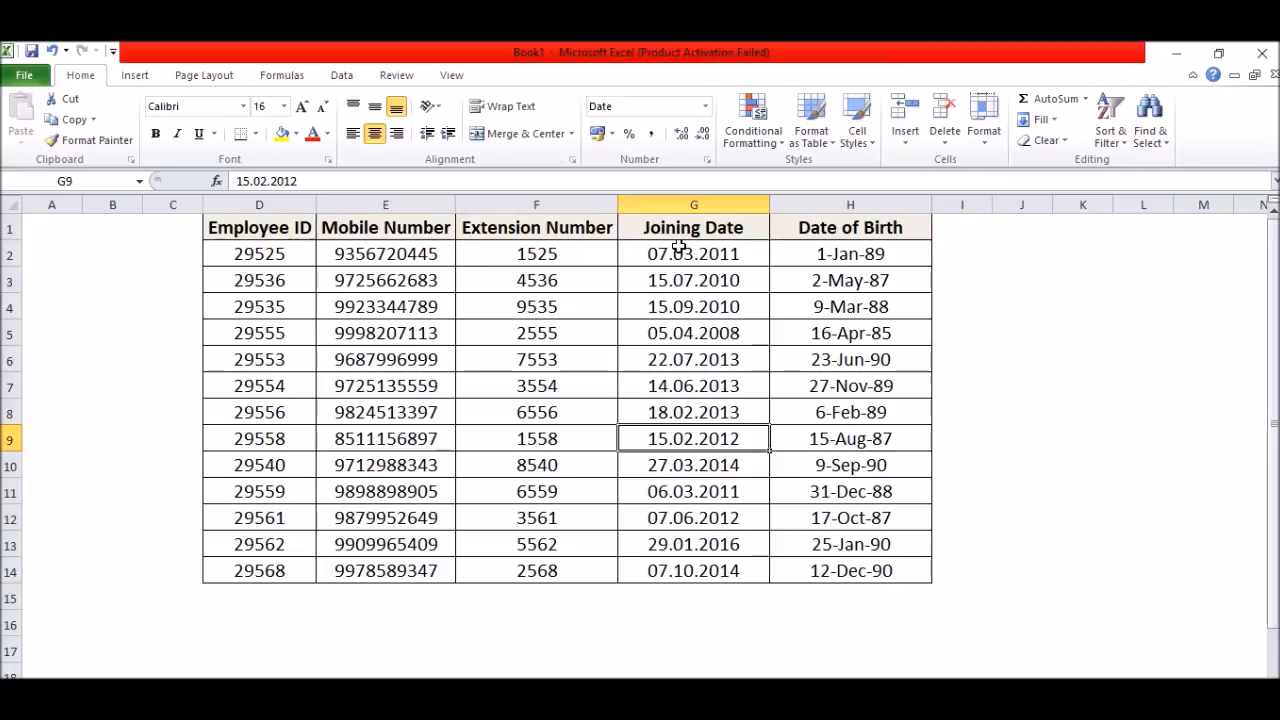
left_click(693, 204)
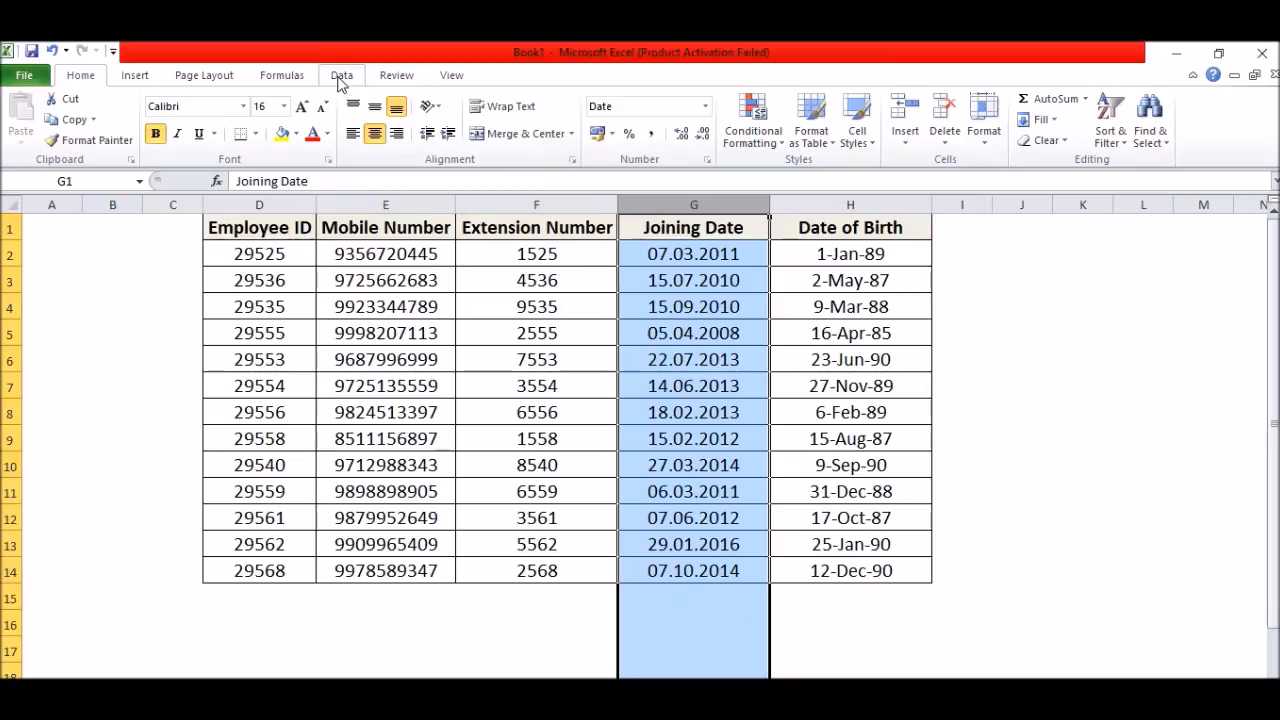
- Run Text to Columns on Joining Date, keeping Delimited and default delimiters through to Step 3
left_click(341, 75)
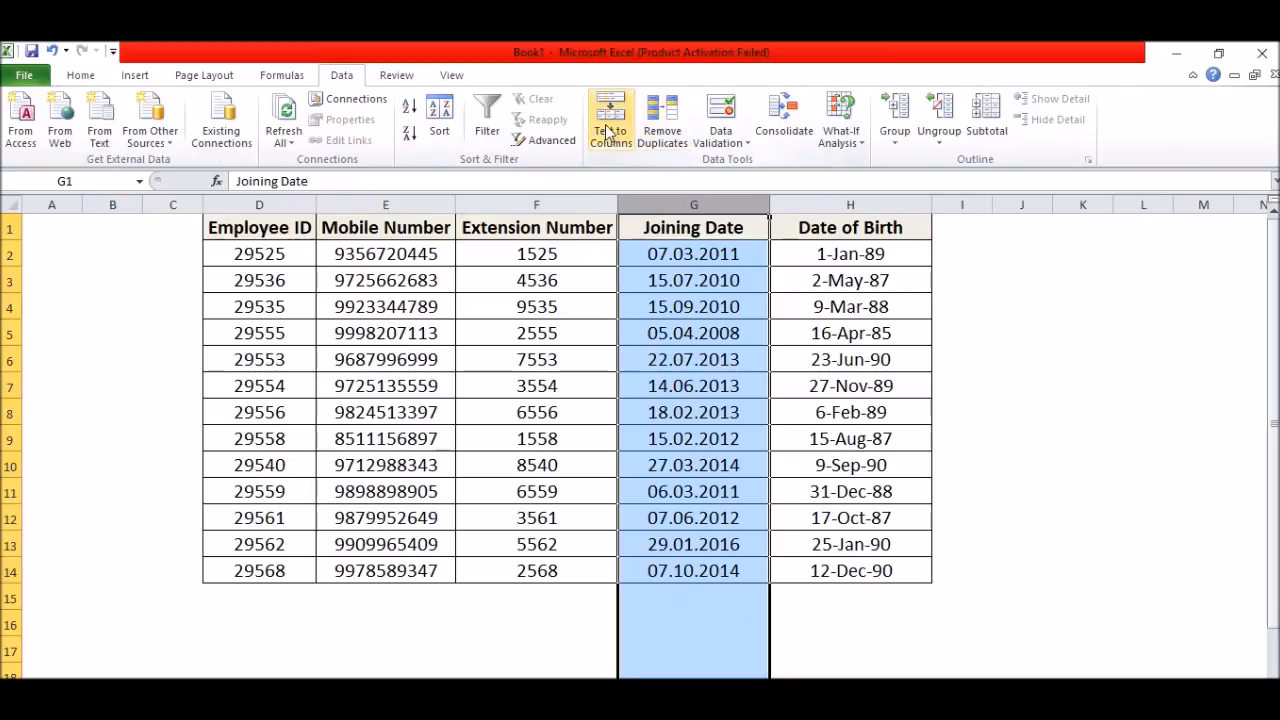
left_click(610, 118)
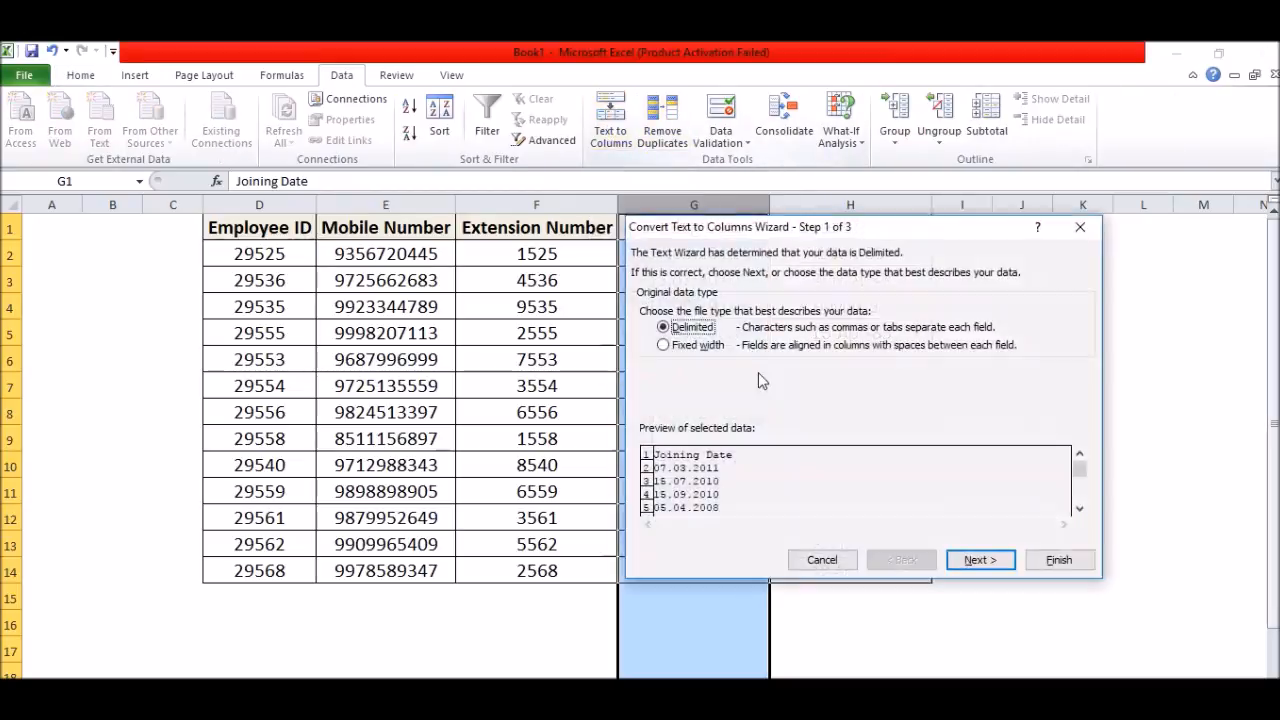
left_click(979, 559)
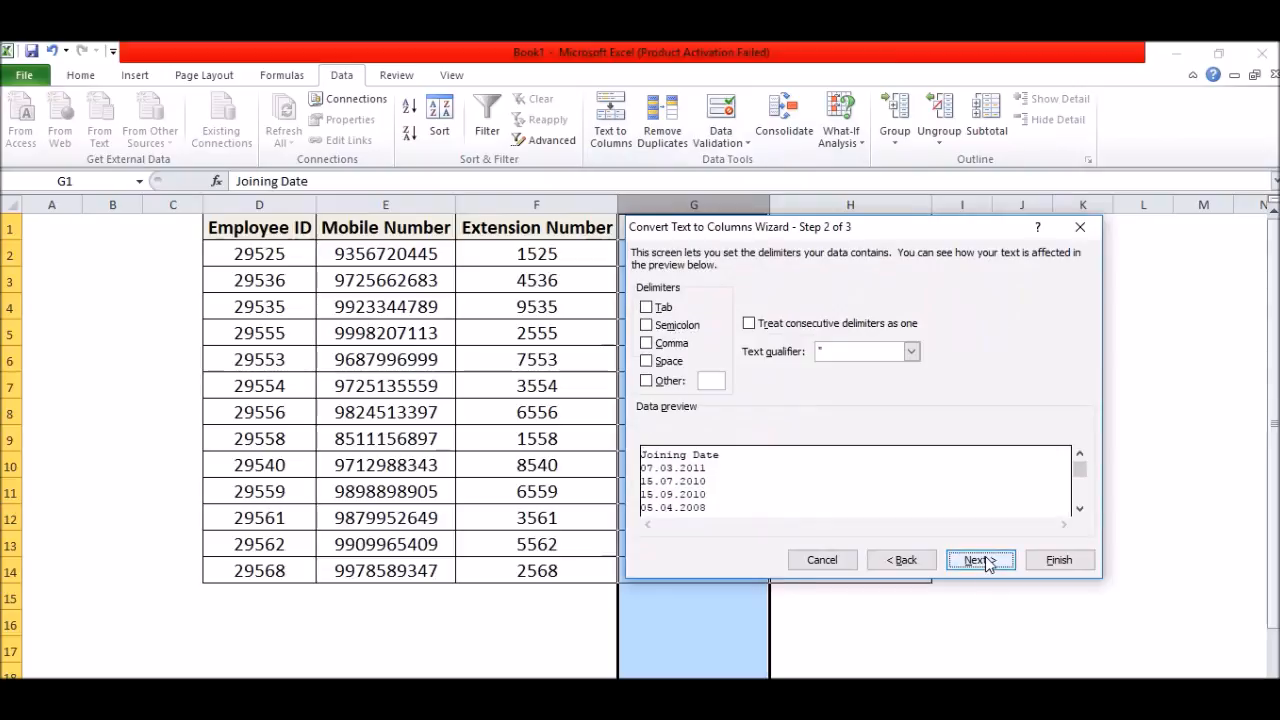
left_click(980, 559)
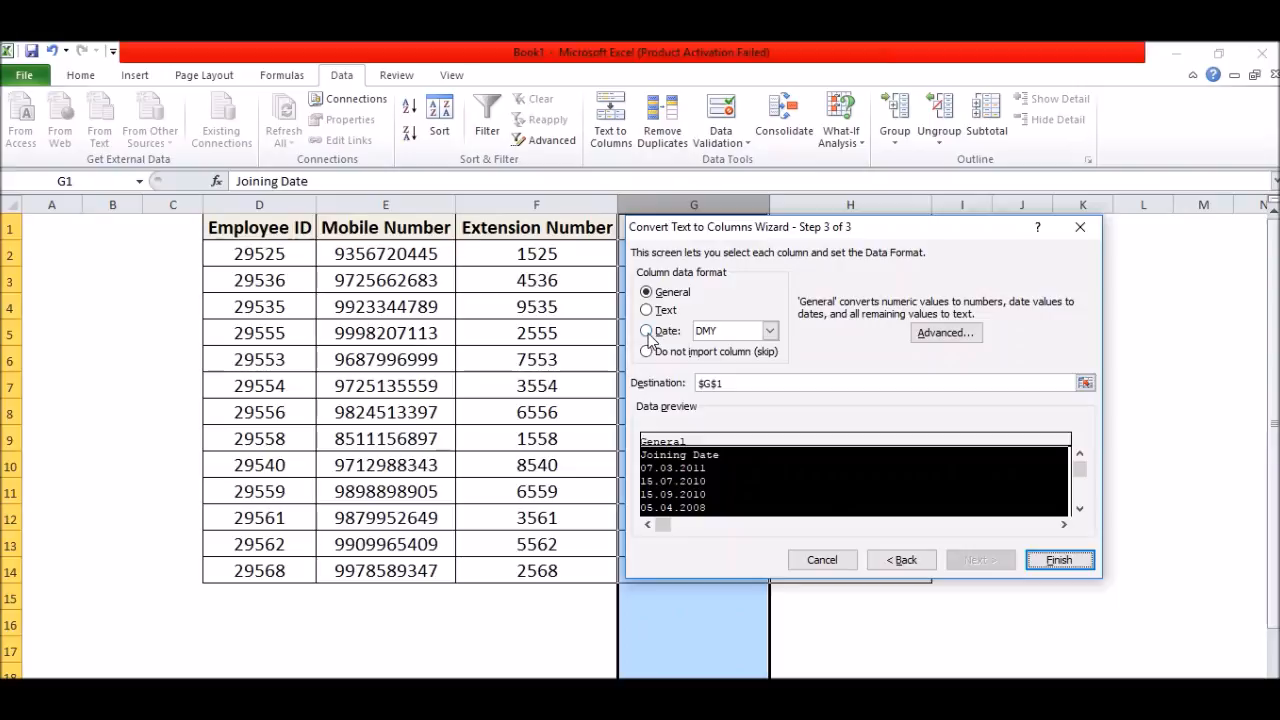
- Set the column format to Date with DMY order and finish, giving dates like 07-Mar-11
left_click(646, 291)
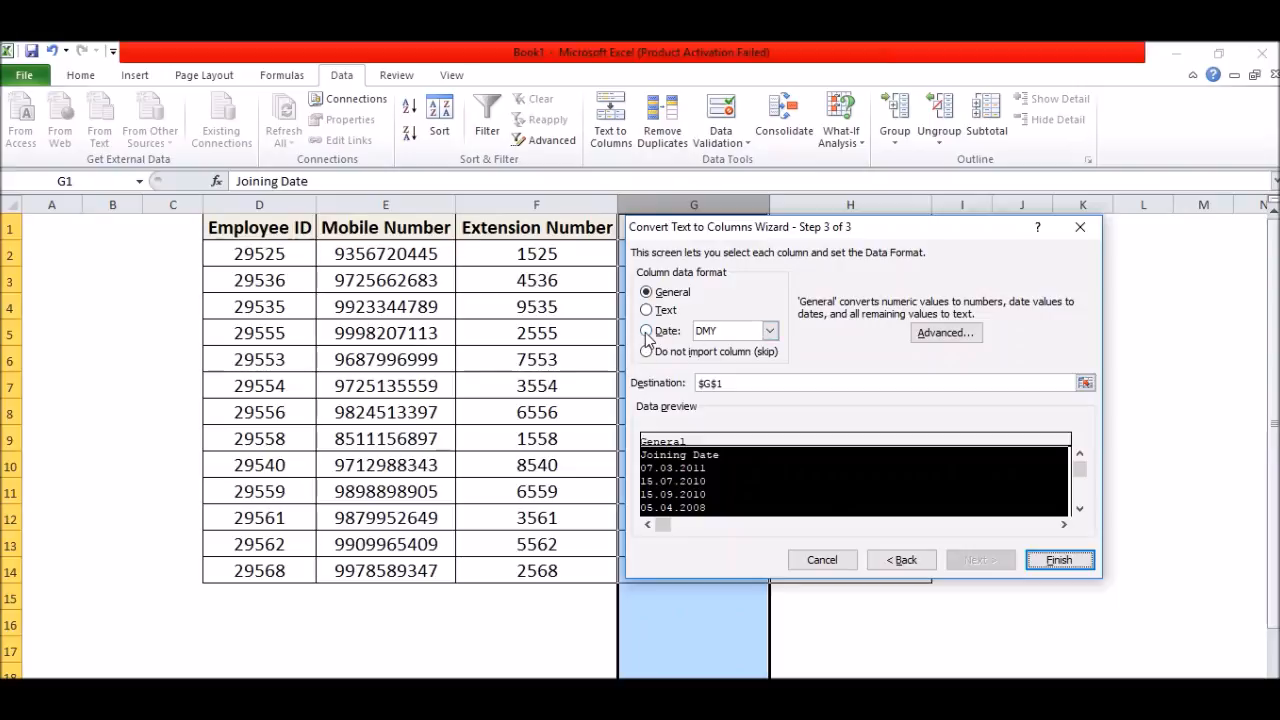
left_click(646, 331)
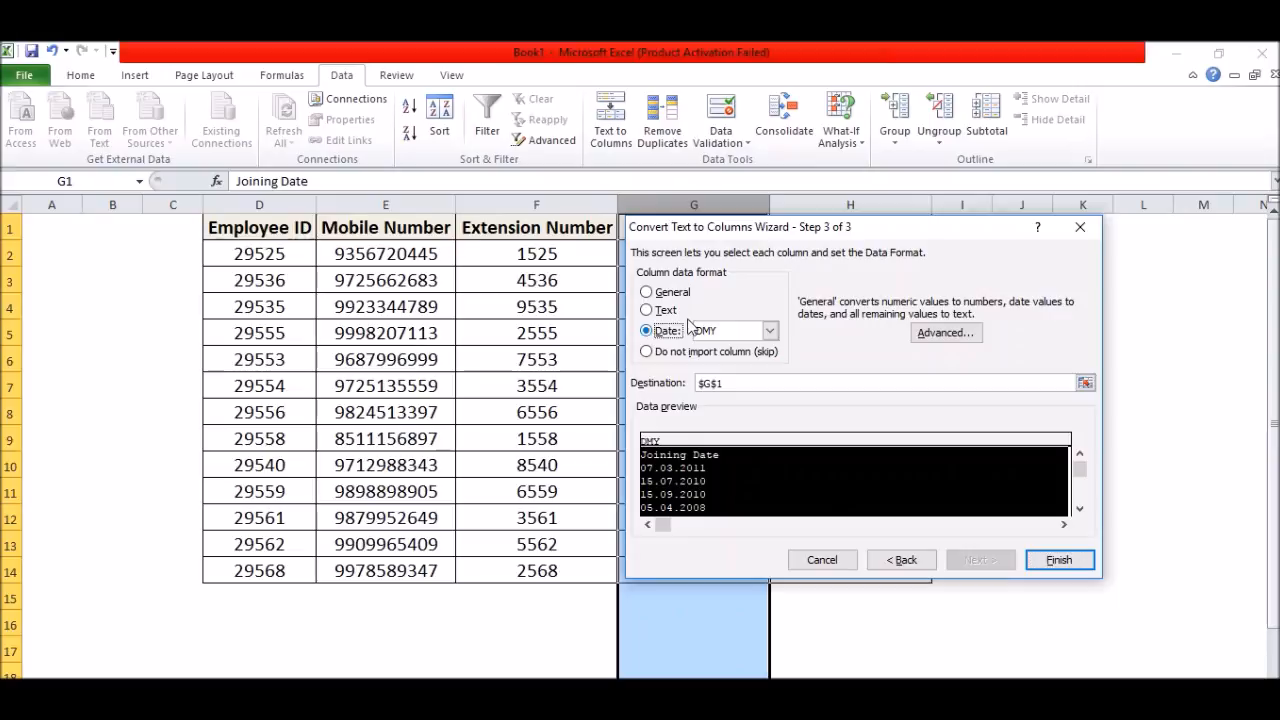
mouse_move(730, 280)
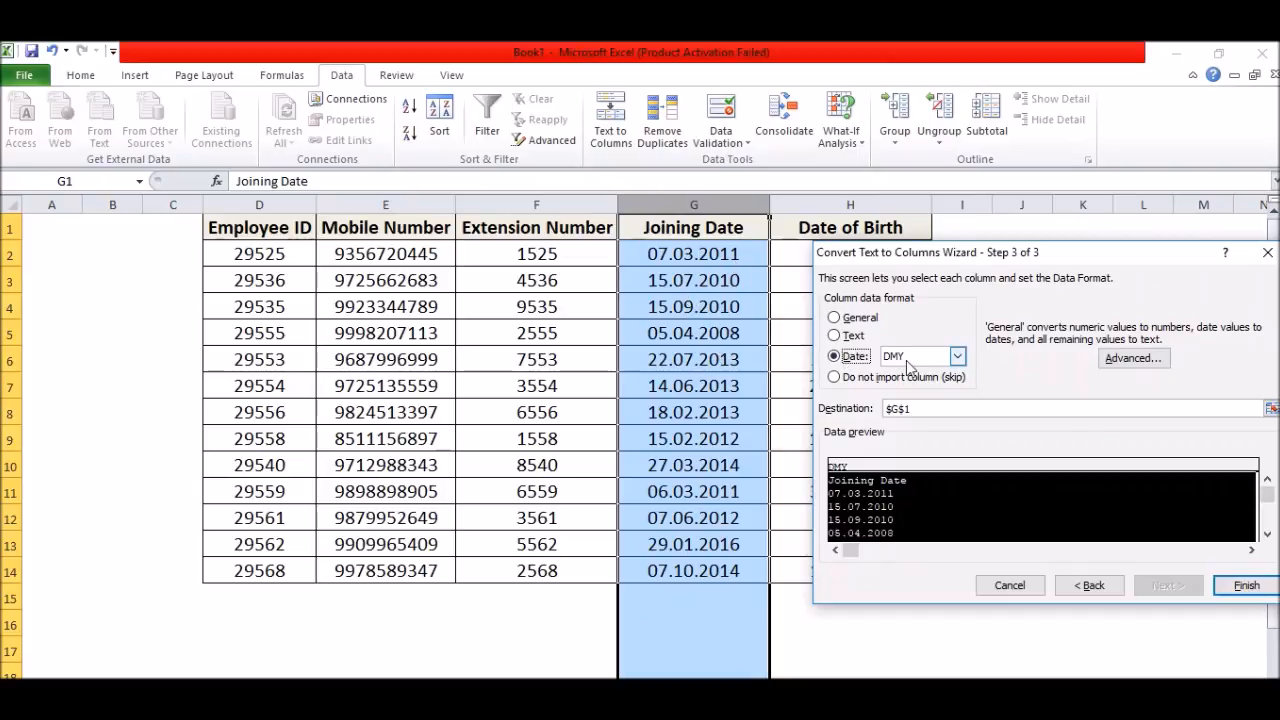
mouse_move(965, 367)
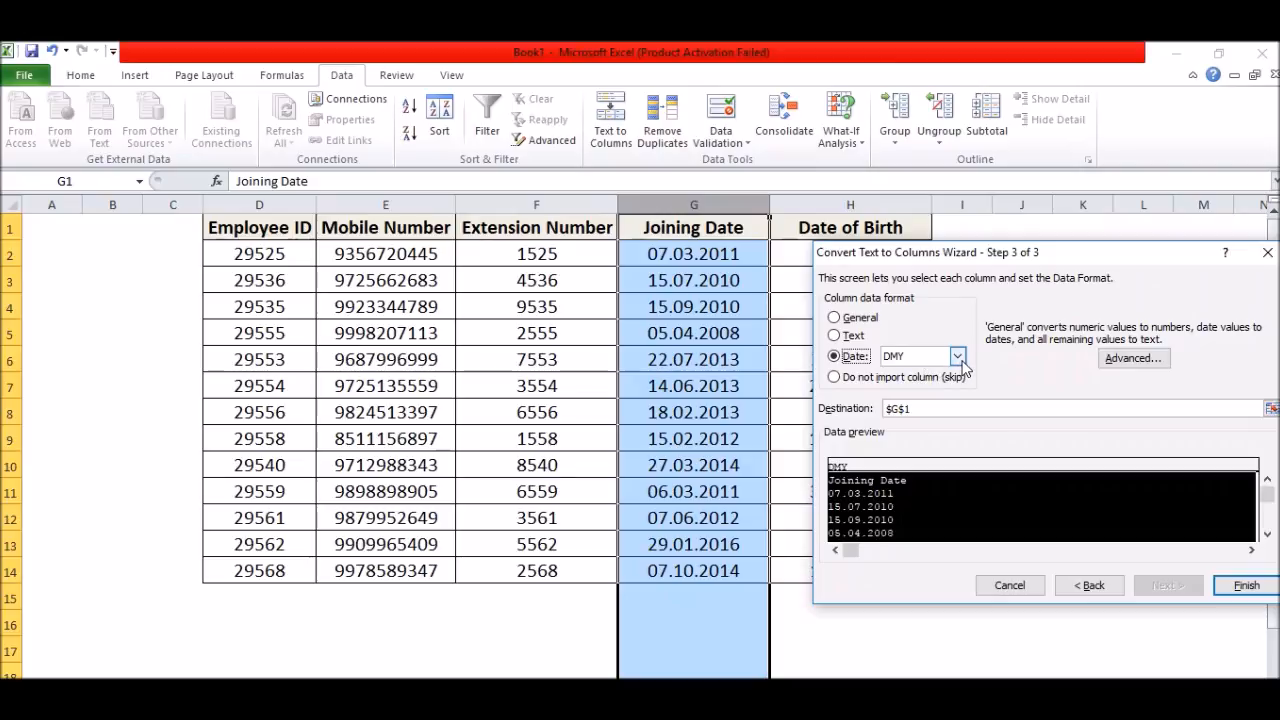
left_click(956, 356)
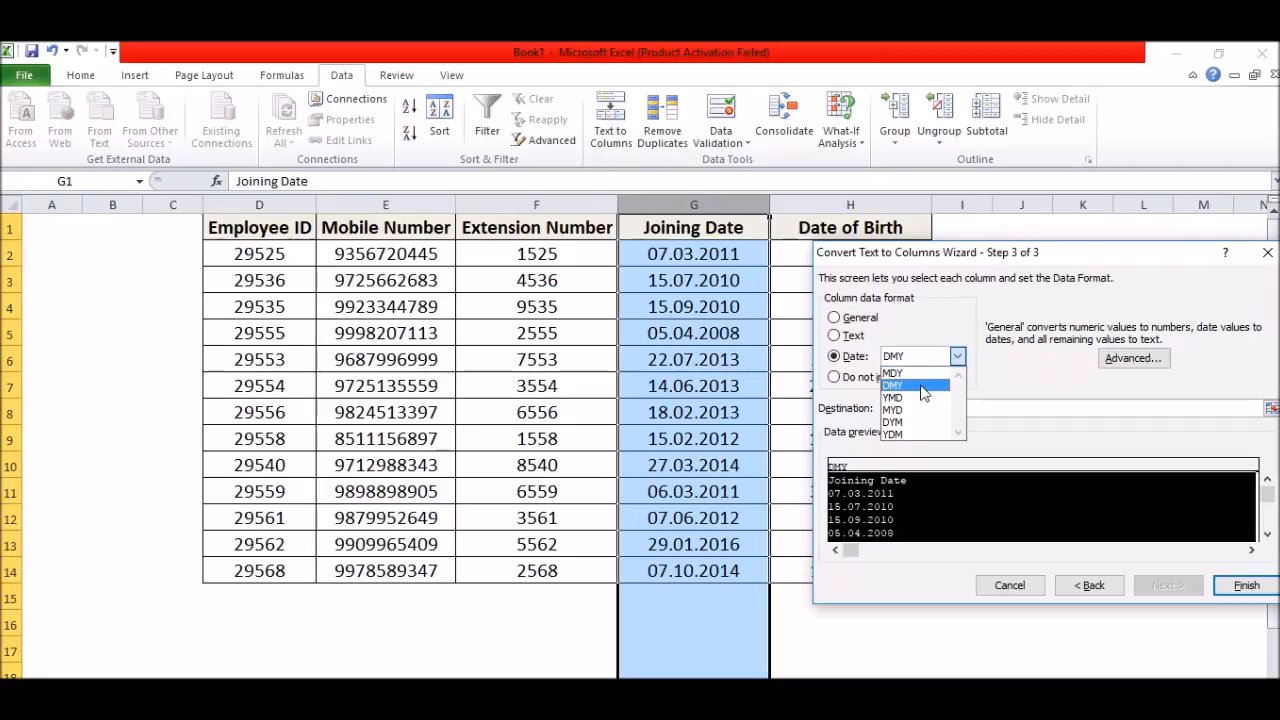
left_click(892, 385)
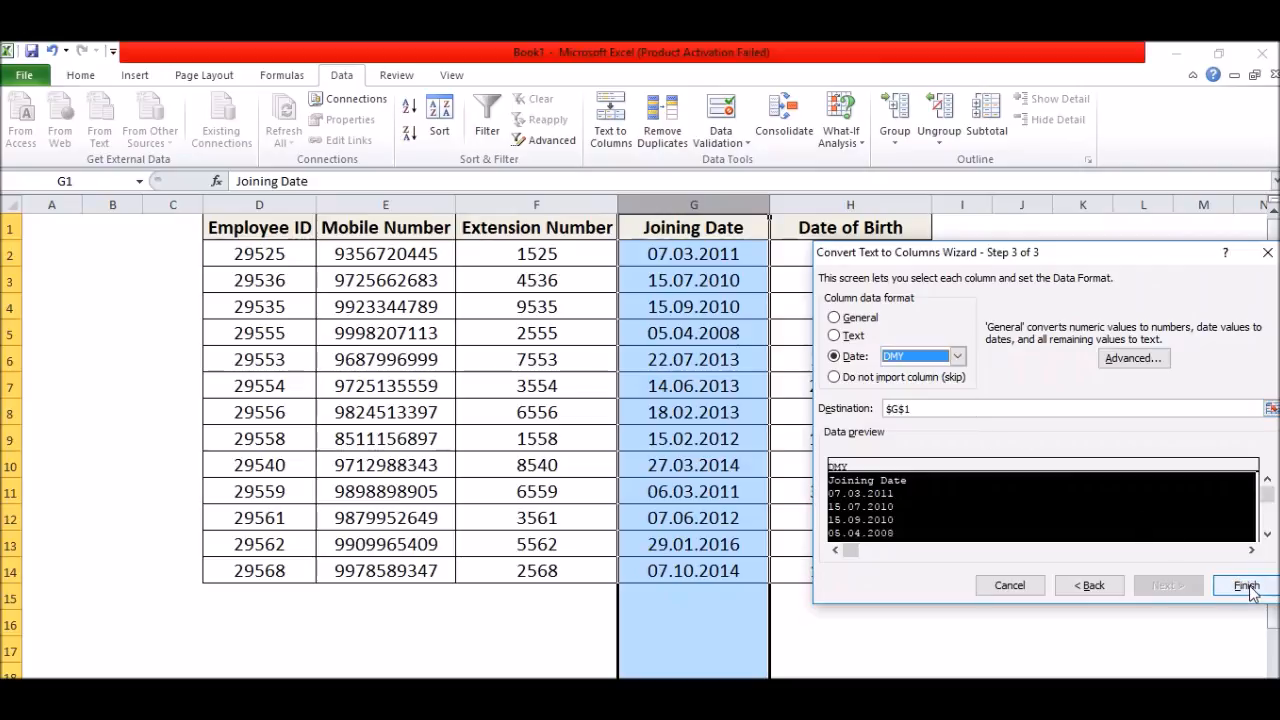
left_click(1245, 585)
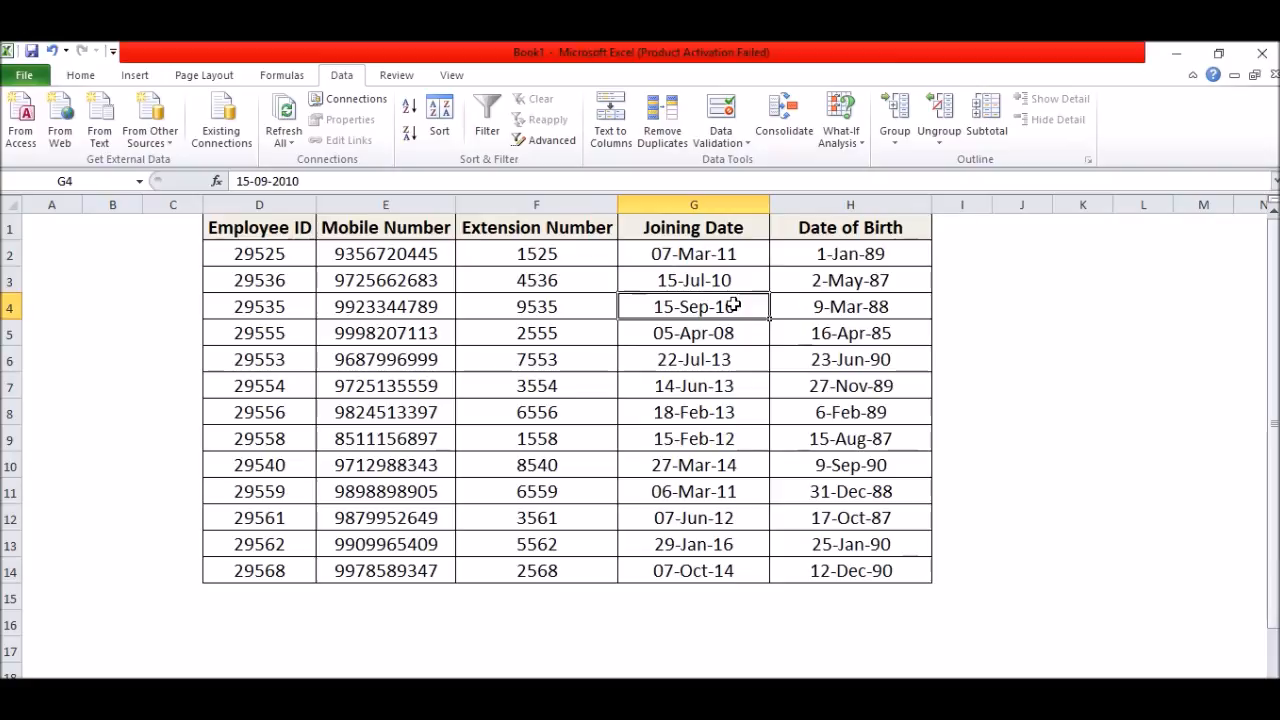